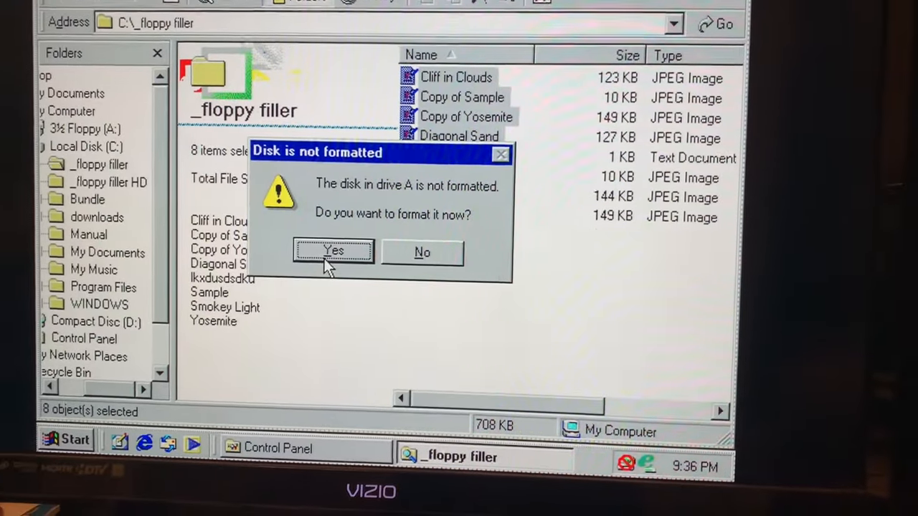
- Answer Yes to the 'Disk is not formatted' prompt for drive A:
{"action": "left_click", "coordinate": [421, 253]}
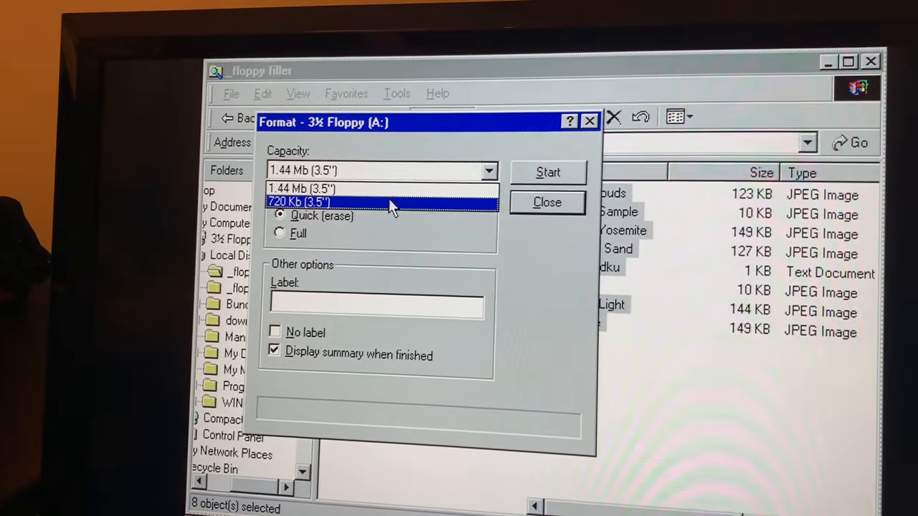
- Start a Full format of the floppy at 720 Kb (3.5") capacity
{"action": "left_click", "coordinate": [298, 201]}
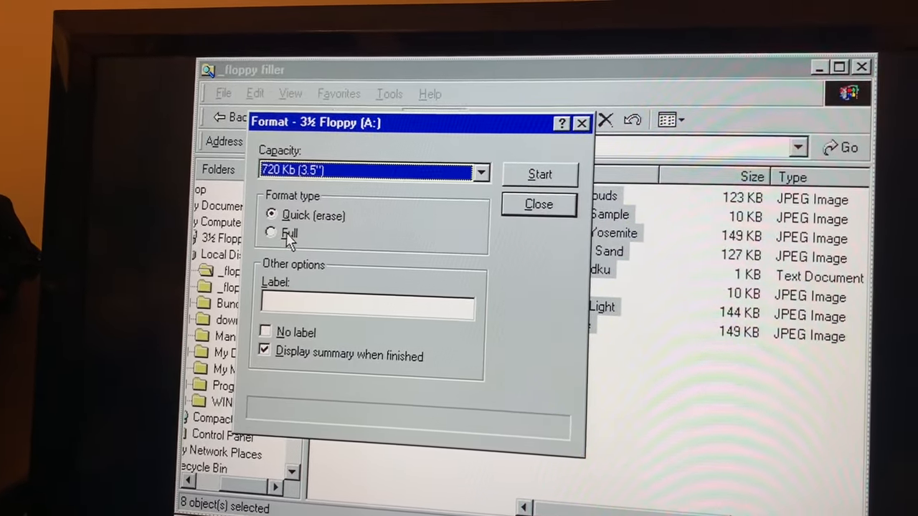
{"action": "left_click", "coordinate": [271, 233]}
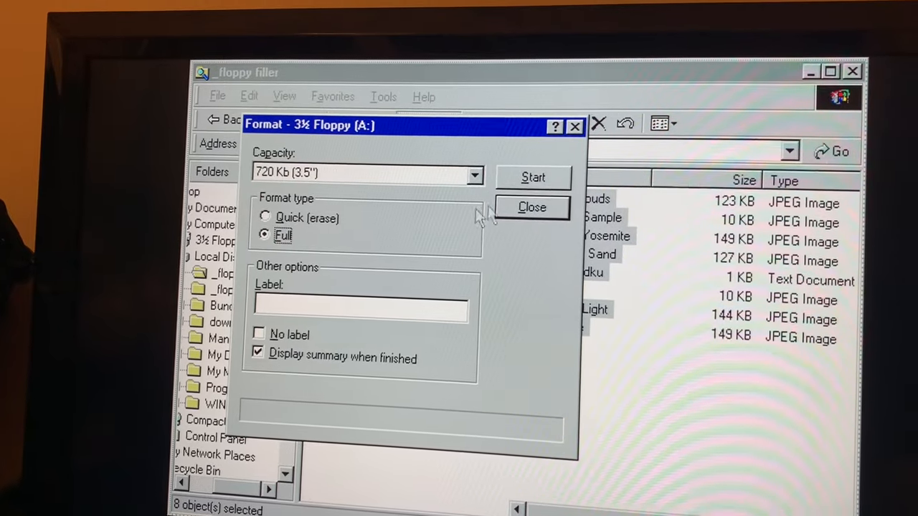
{"action": "left_click", "coordinate": [533, 178]}
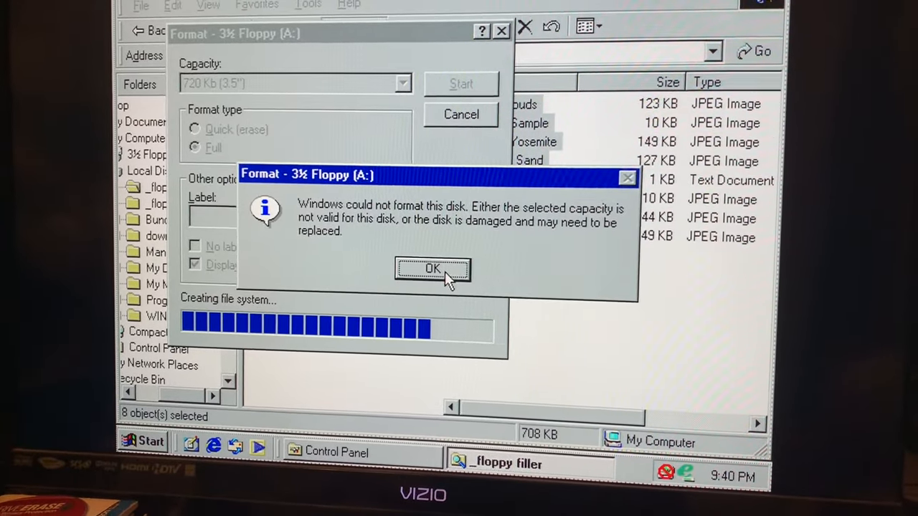
- Acknowledge the 'Windows could not format this disk' message
{"action": "left_click", "coordinate": [432, 268]}
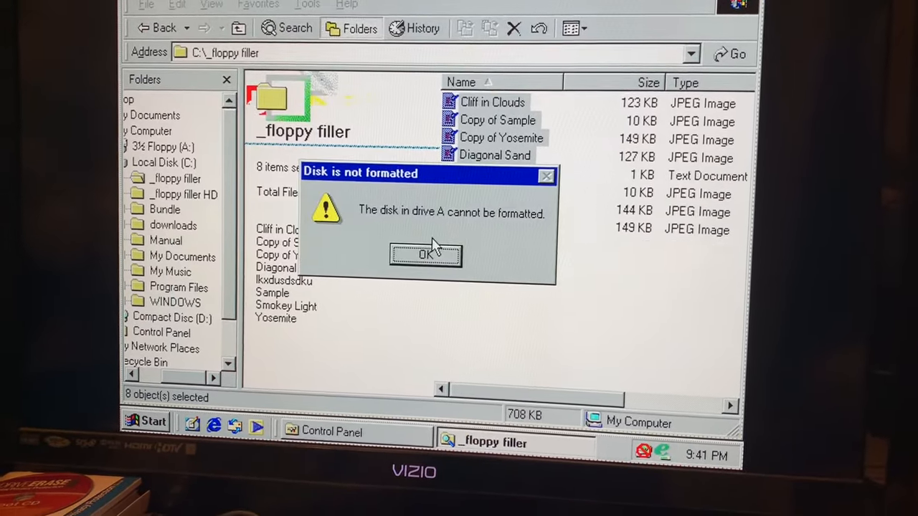
- Dismiss the notice that drive A cannot be formatted, returning to the _floppy filler folder
{"action": "left_click", "coordinate": [424, 255]}
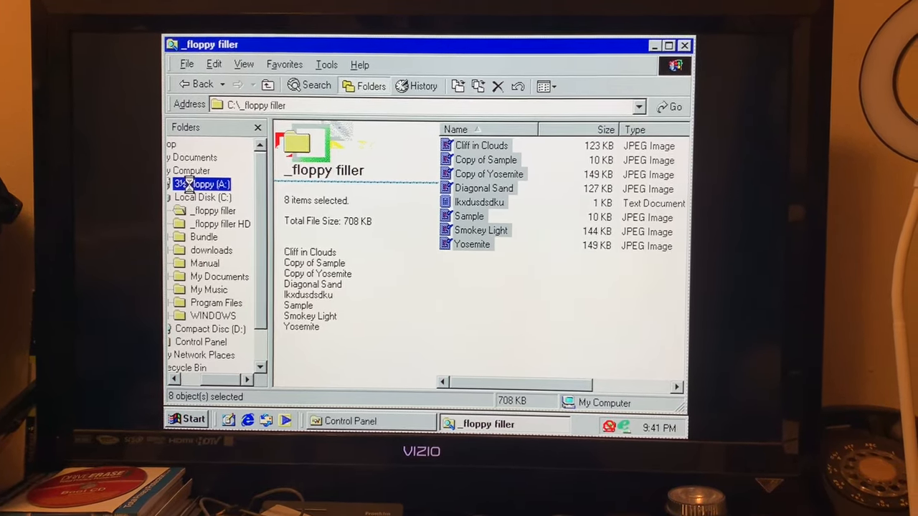
- Bring up the context menu for 3½ Floppy (A:) in the Folders pane
{"action": "right_click", "coordinate": [204, 184]}
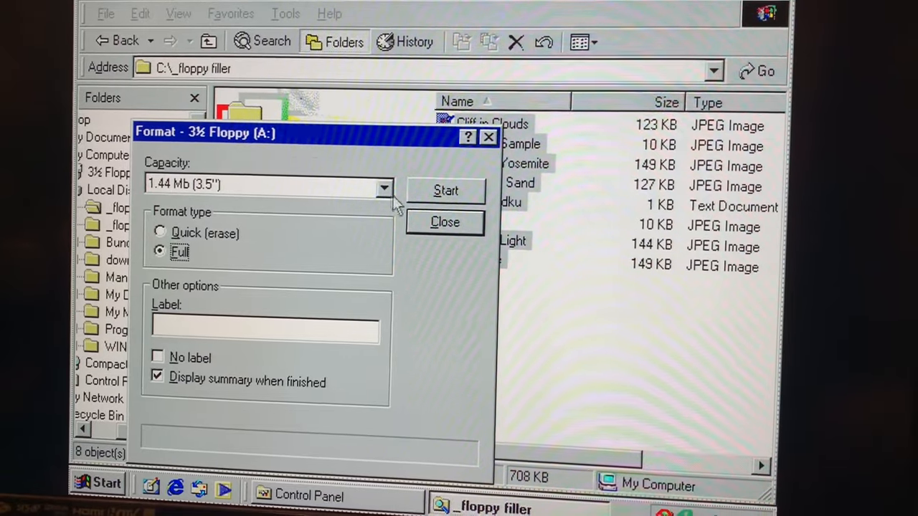
- Run the full 1.44 Mb format of the floppy in drive A:
{"action": "left_click", "coordinate": [444, 189]}
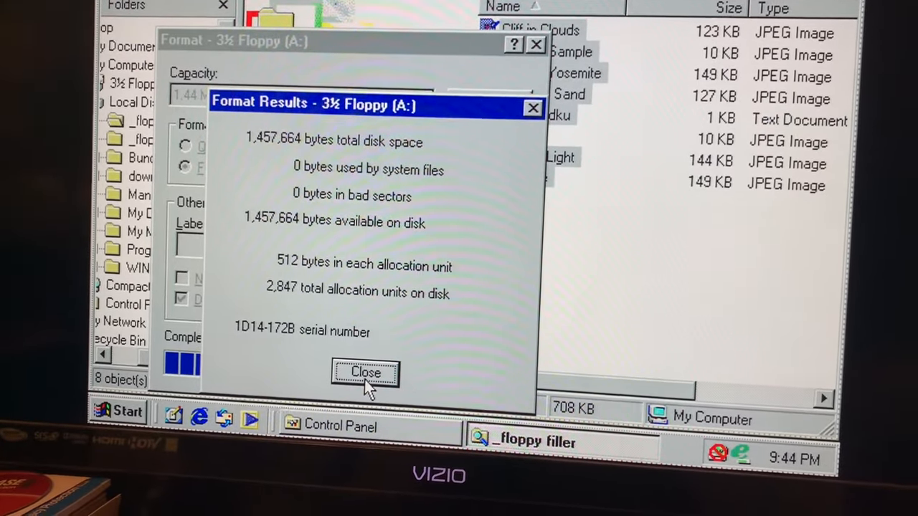
{"action": "left_click", "coordinate": [364, 373]}
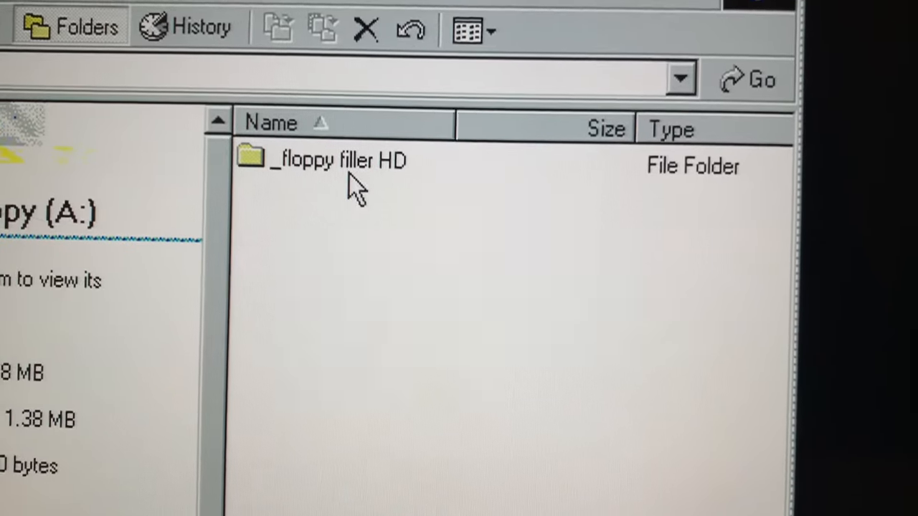
- Show the _floppy filler HD folder's files in Details view with sizes and types
{"action": "double_click", "coordinate": [337, 159]}
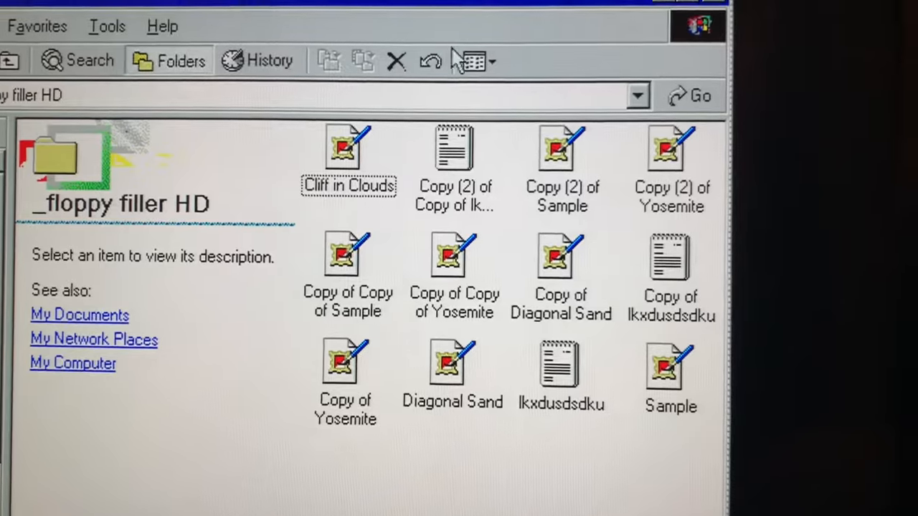
{"action": "left_click", "coordinate": [468, 60]}
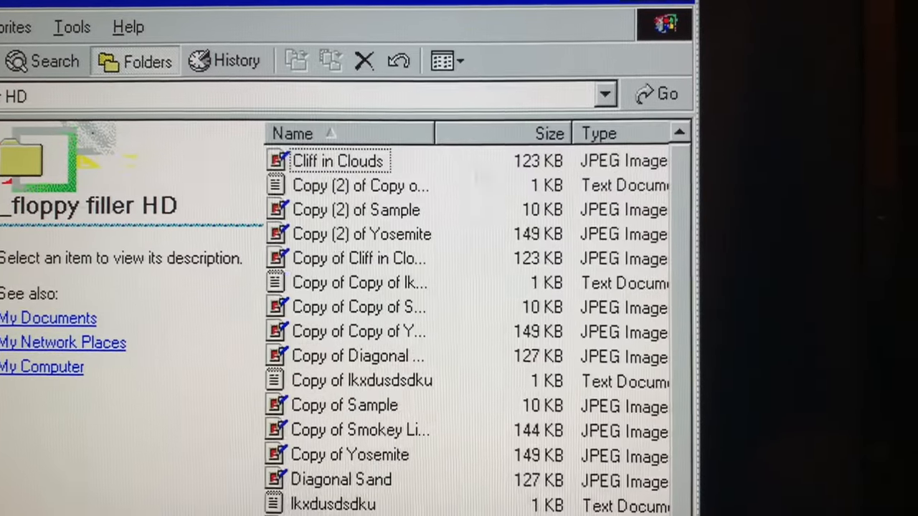